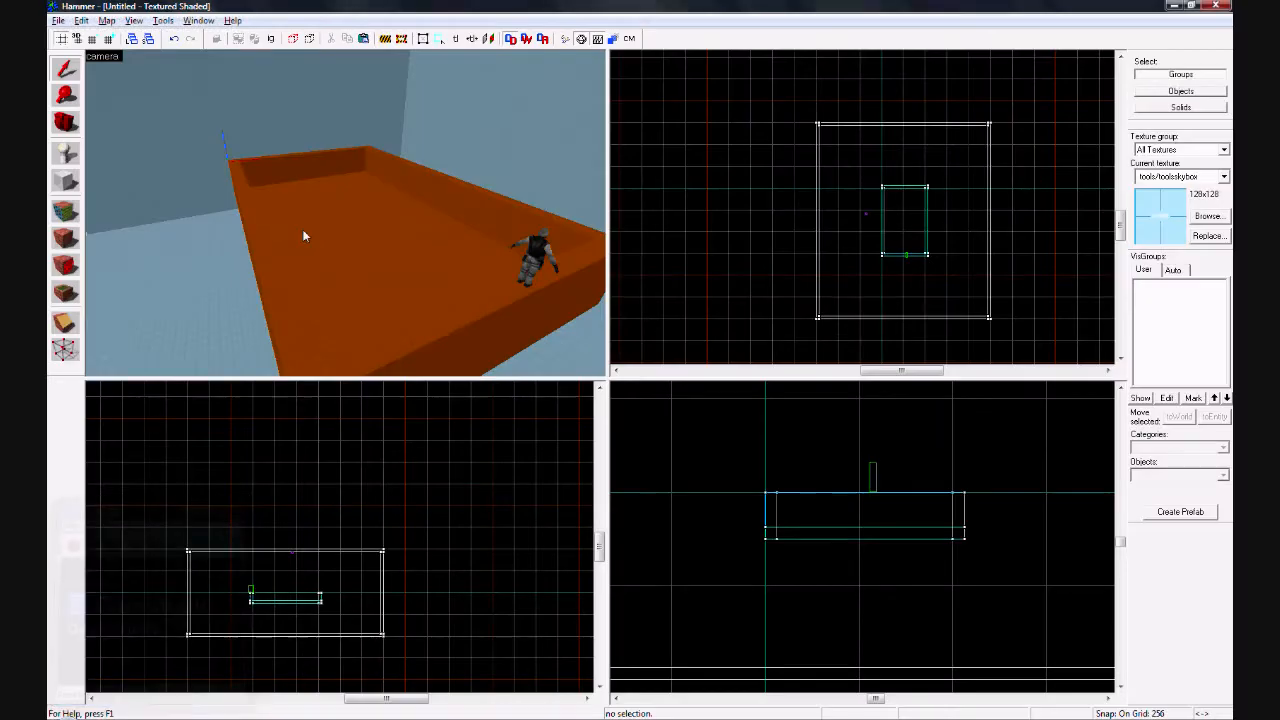
pyautogui.moveTo(403, 255)
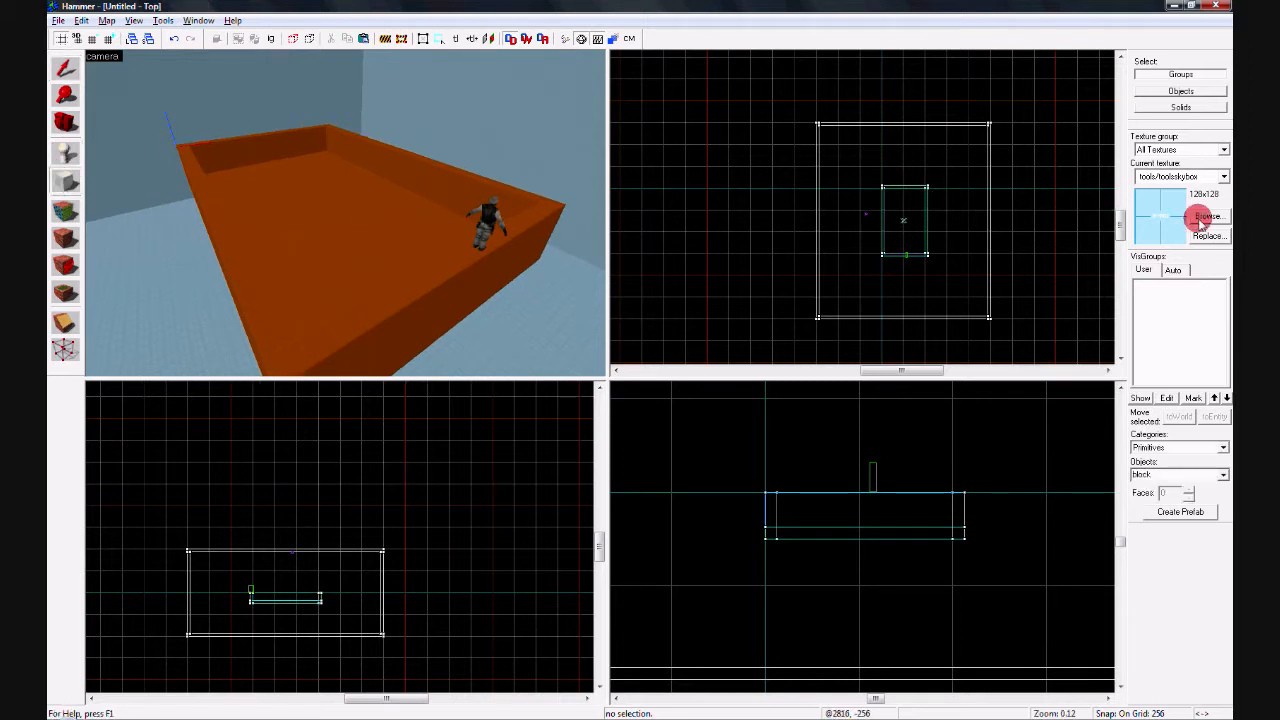
# Choose tools/toolsnodraw from the texture browser and draw a nodraw block inside the walls.
pyautogui.click(1210, 216)
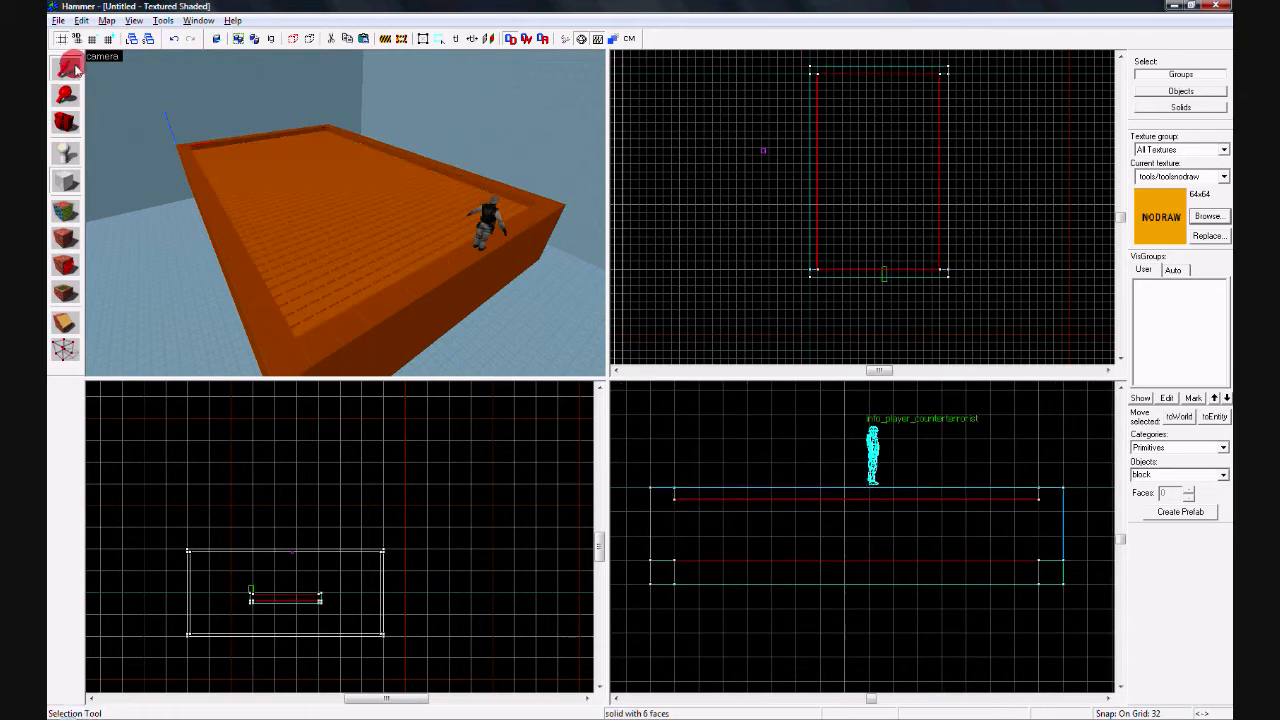
# With the Texture Application tool, select the inner block's top face to edit it.
pyautogui.click(64, 207)
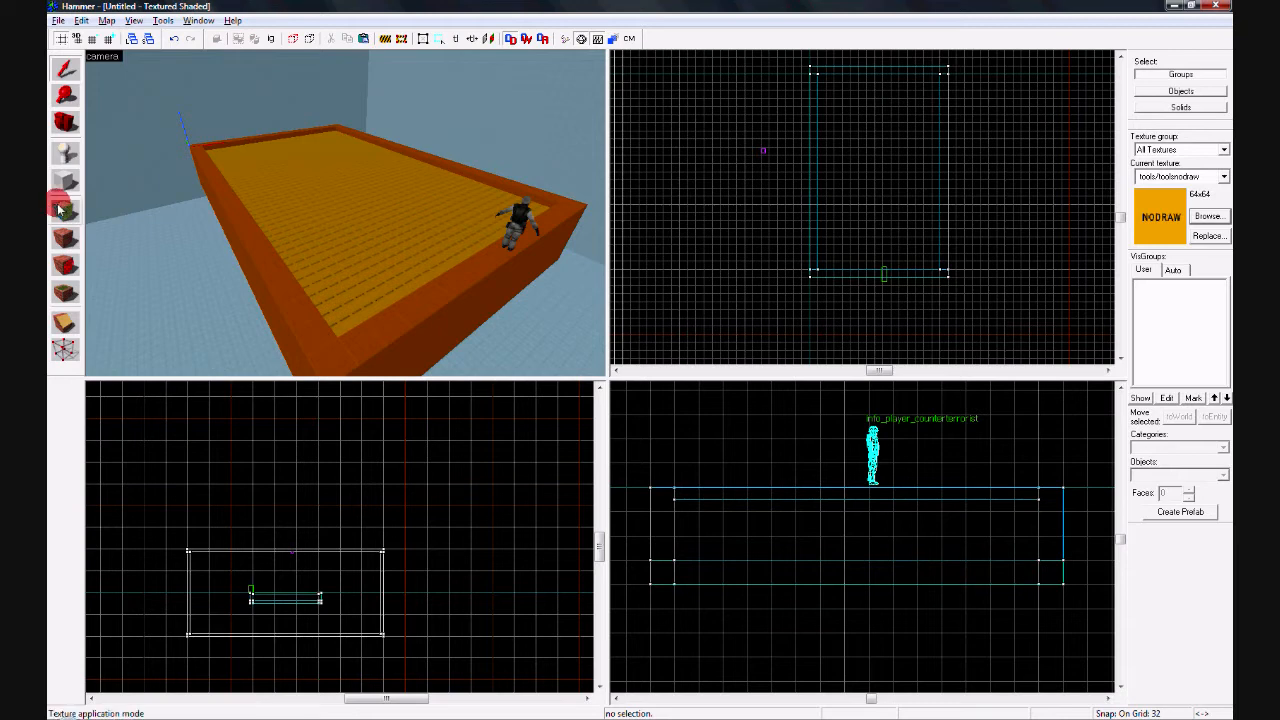
pyautogui.moveTo(65, 220)
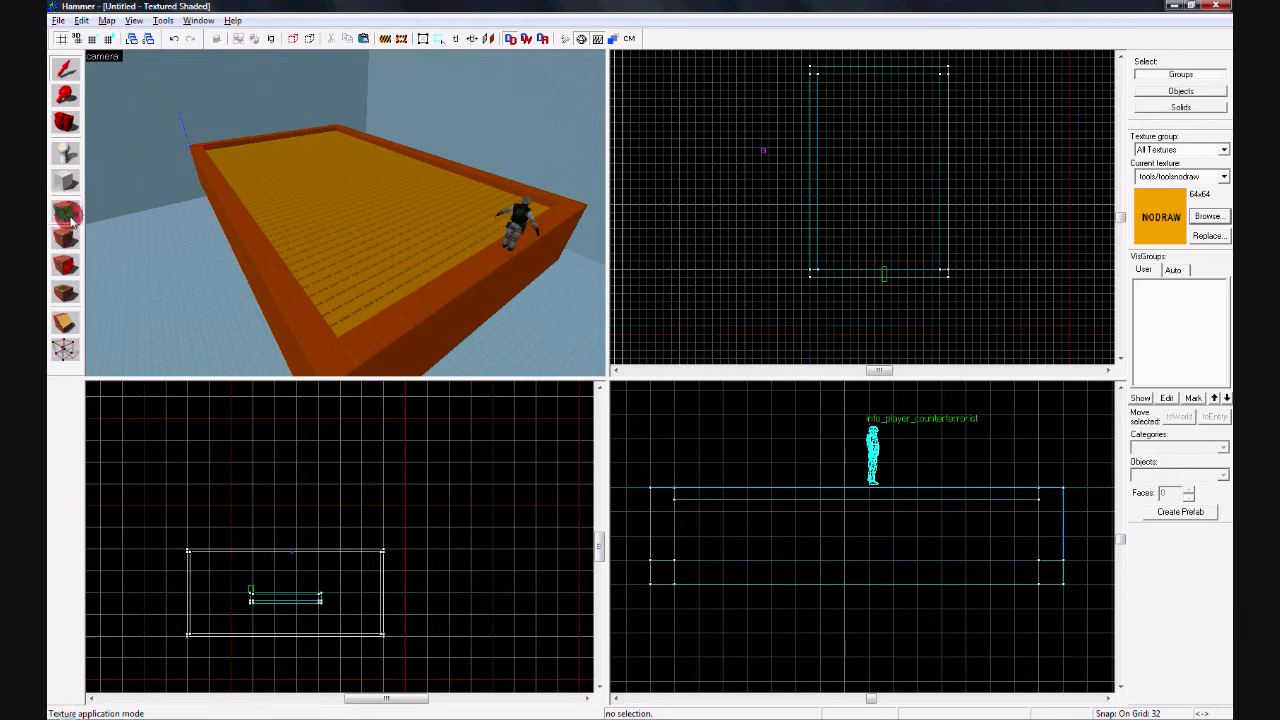
pyautogui.click(65, 220)
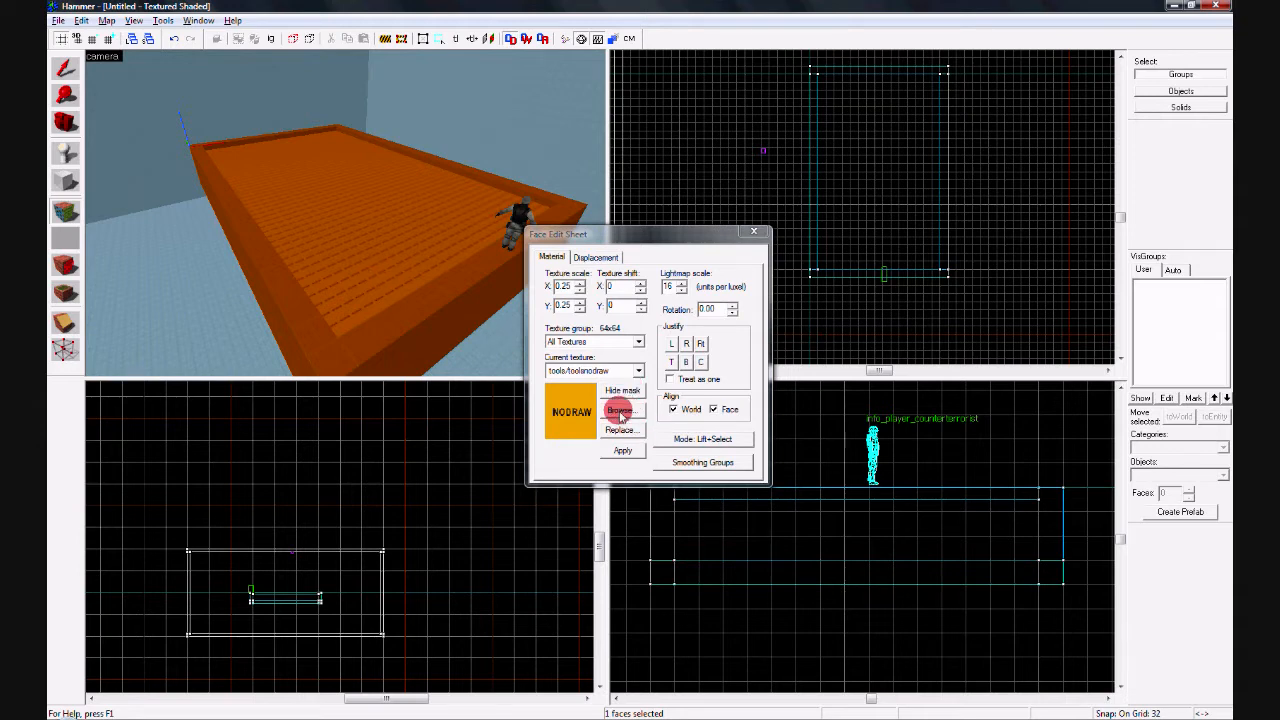
# Apply nature/water_canals03 to the top face and close the Face Edit Sheet.
pyautogui.click(623, 410)
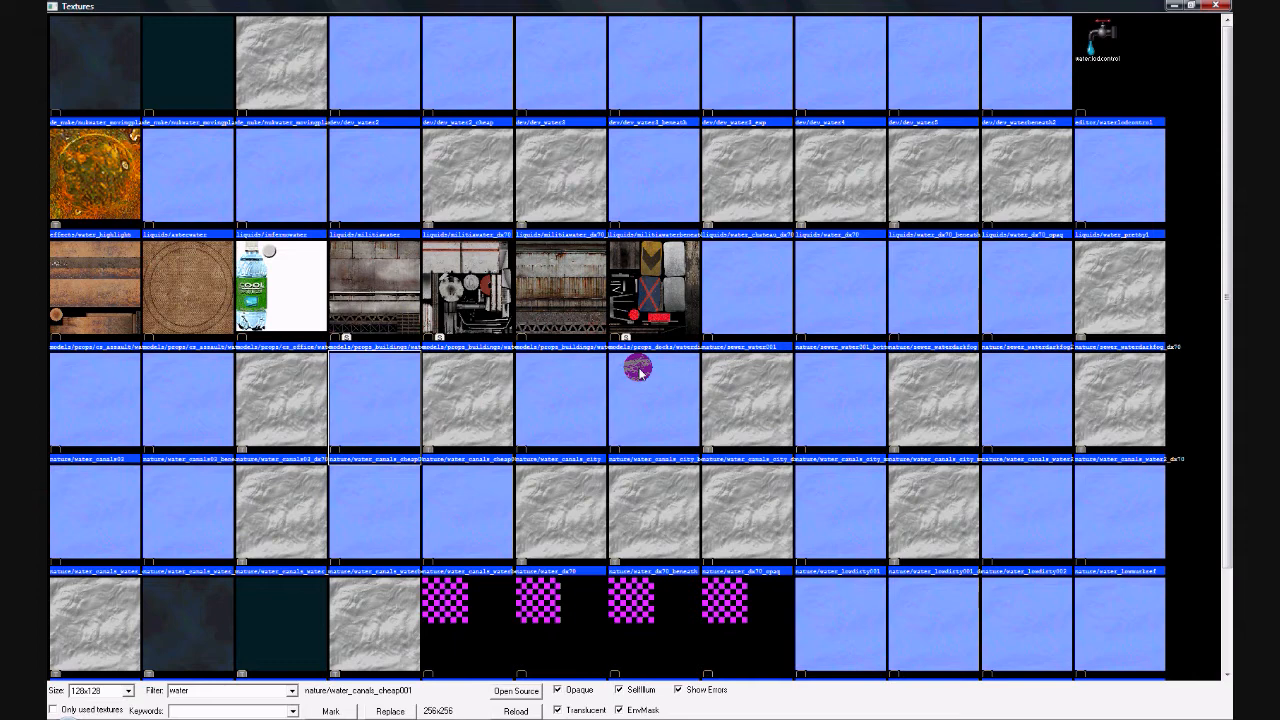
pyautogui.moveTo(155, 420)
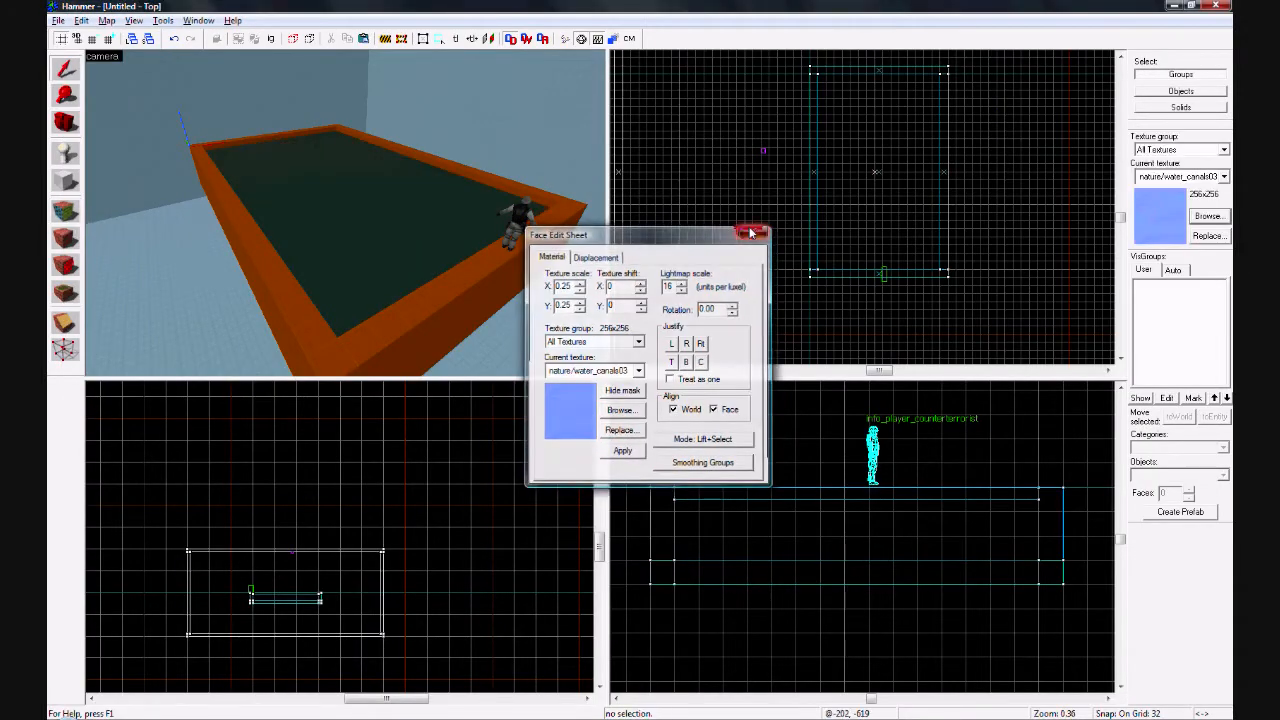
pyautogui.click(752, 233)
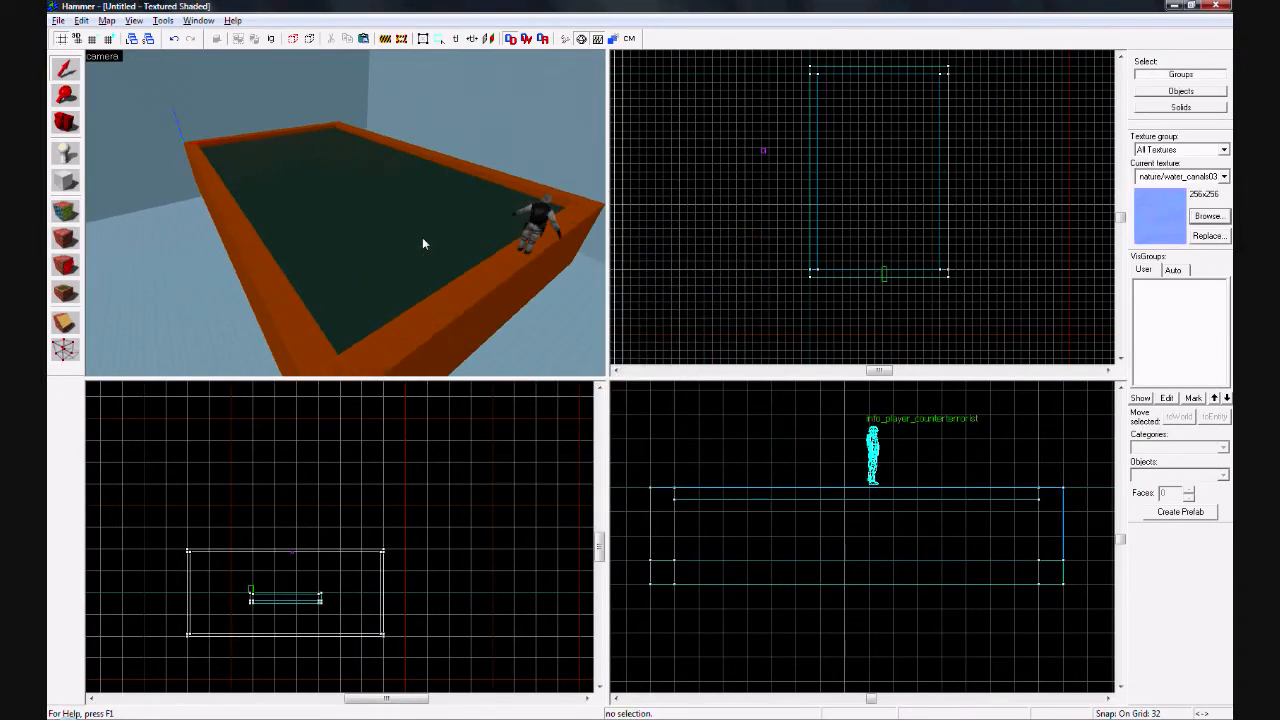